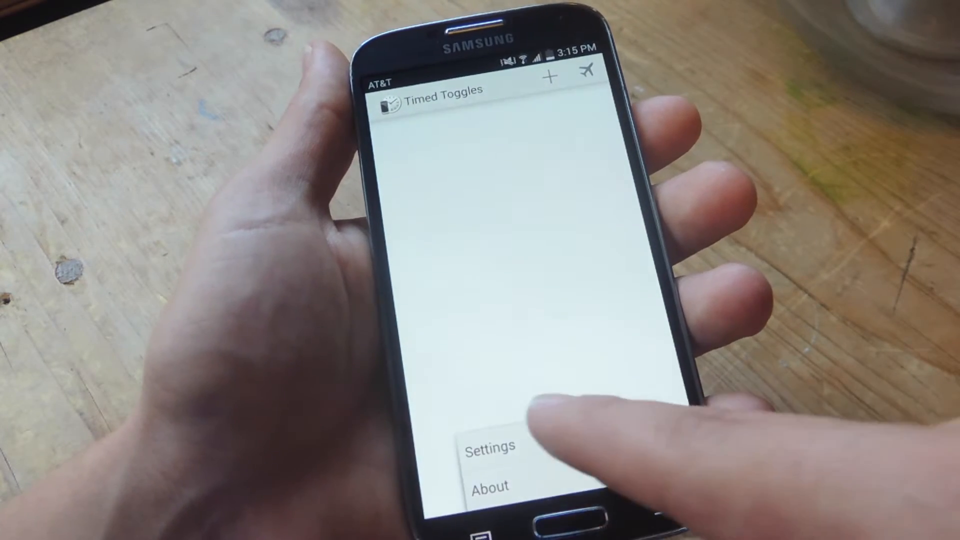
- Open the Timed Toggles settings screen from the menu
{"action": "left_click", "coordinate": [491, 446]}
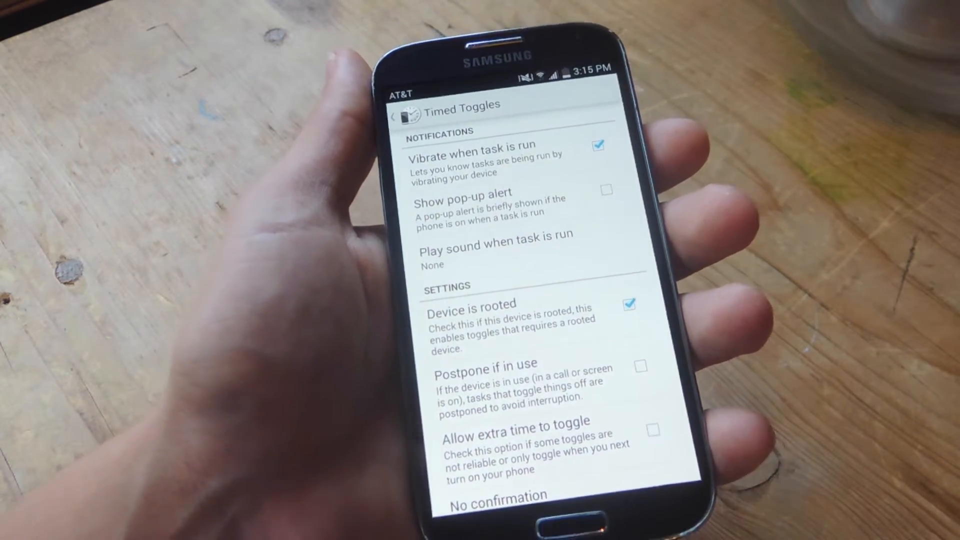
{"action": "scroll", "scroll_direction": "down", "scroll_amount": 3}
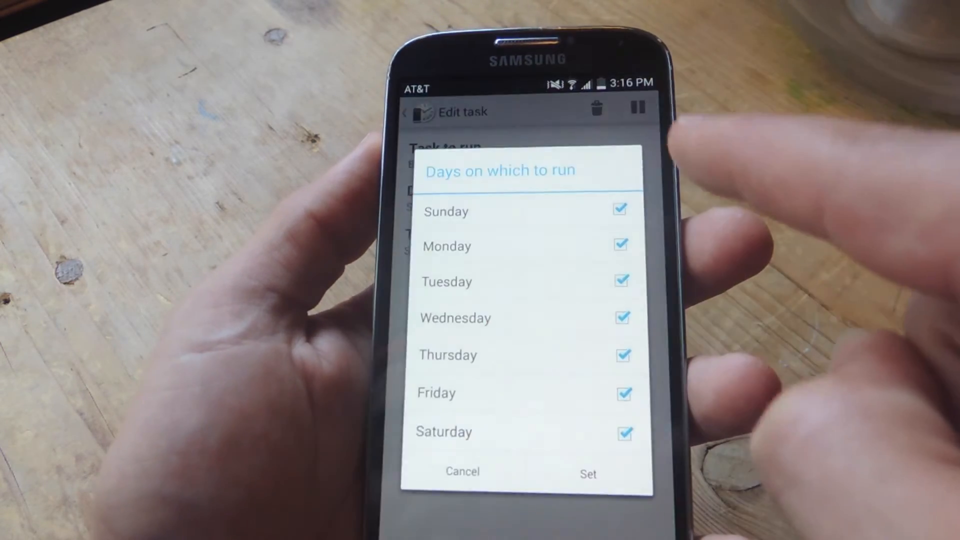
- Schedule the Bluetooth Off task for 3:17 PM on all seven days and save it
{"action": "left_click", "coordinate": [587, 473]}
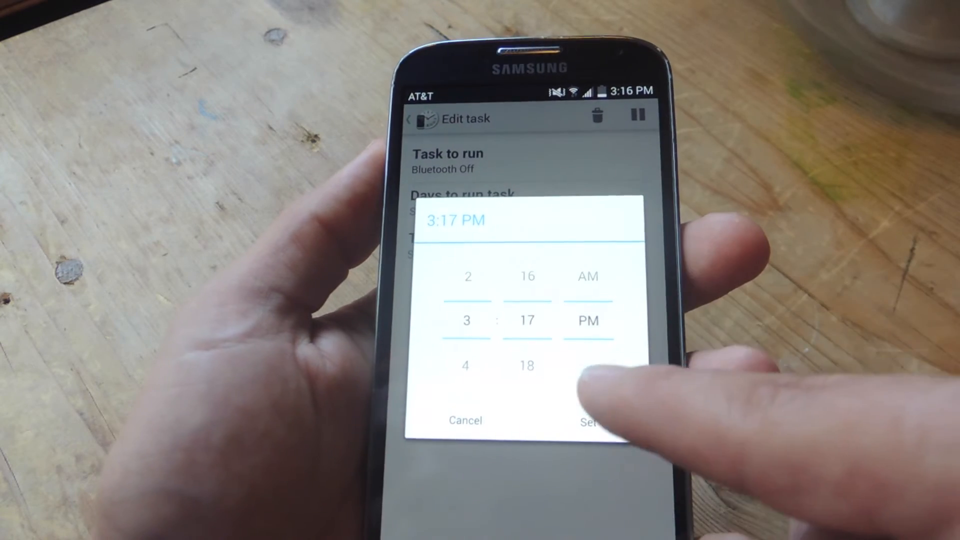
{"action": "left_click", "coordinate": [593, 421]}
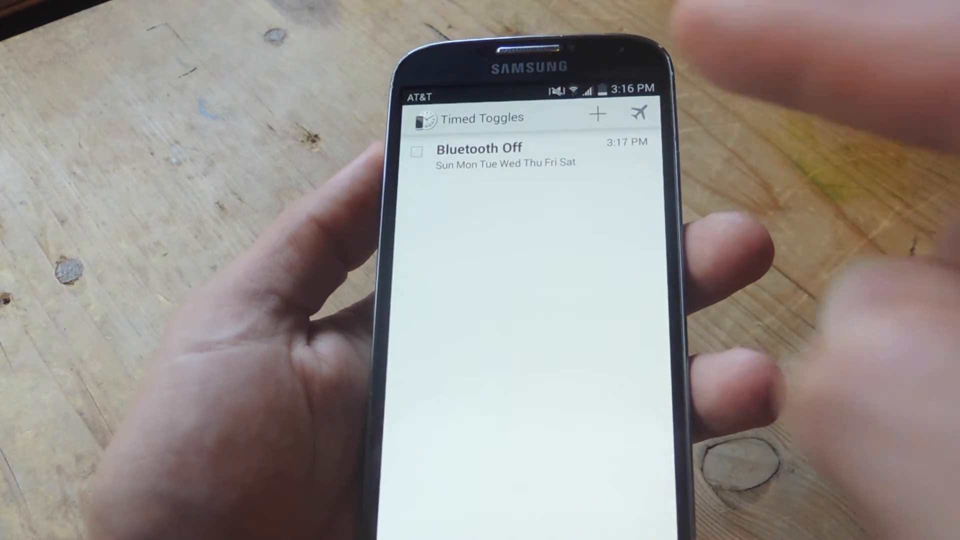